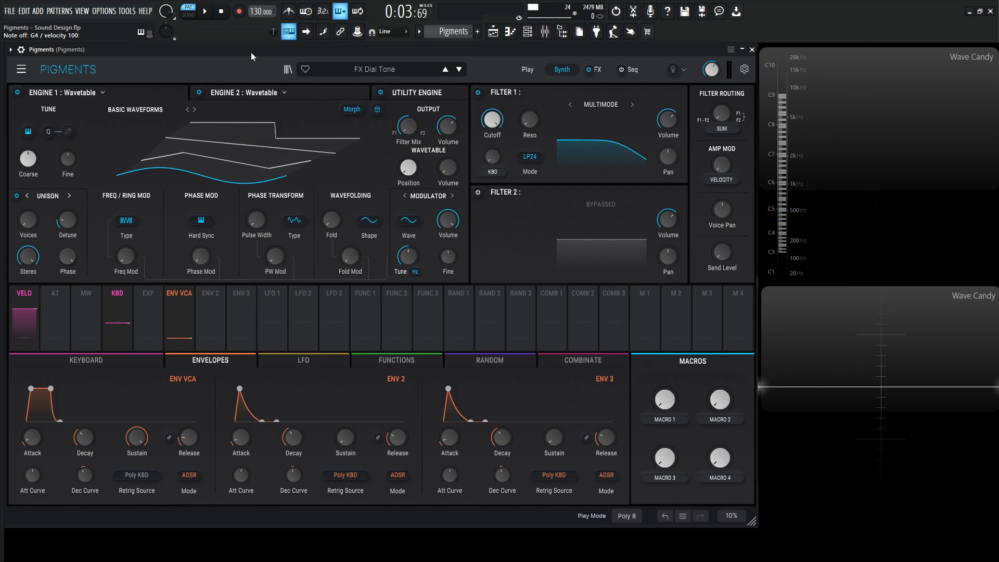
Load a New Preset and set Engine 2's type to Wavetable after trying Harmonic
click(21, 69)
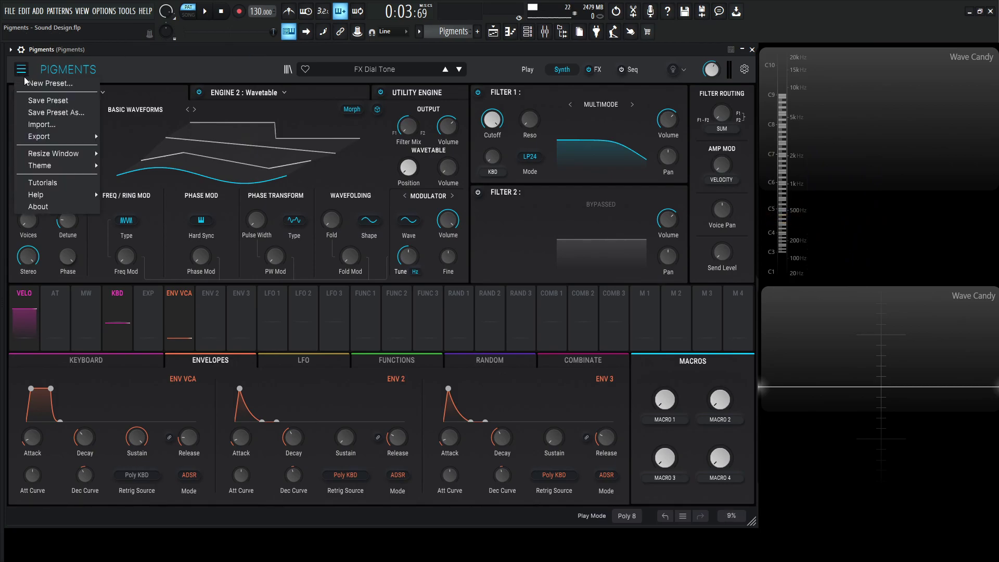
click(52, 83)
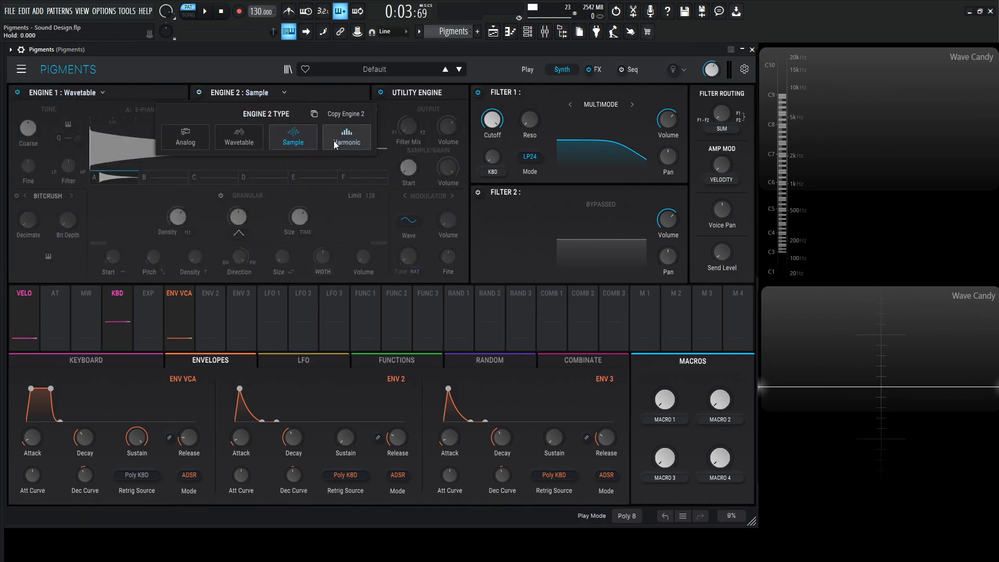
click(347, 138)
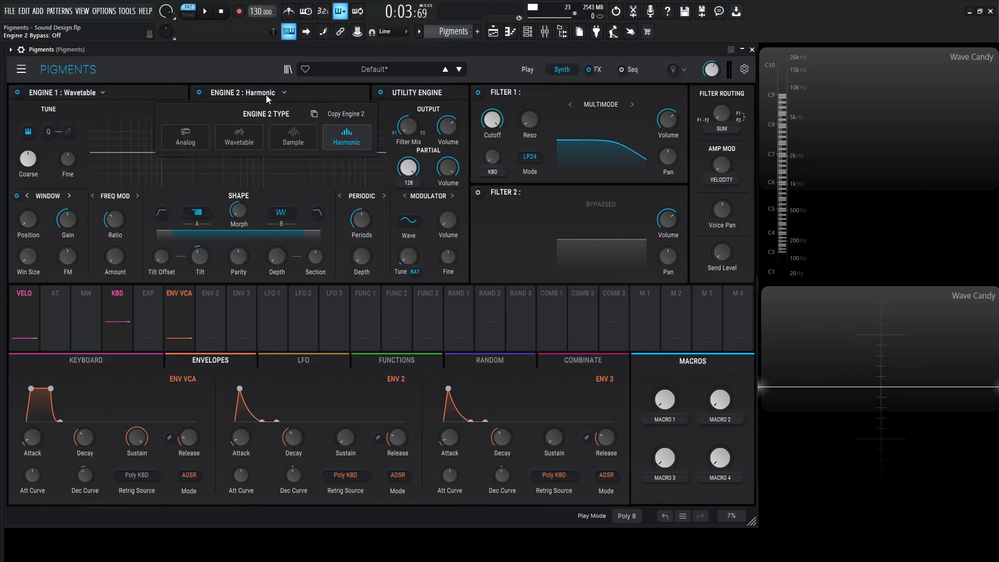
click(238, 137)
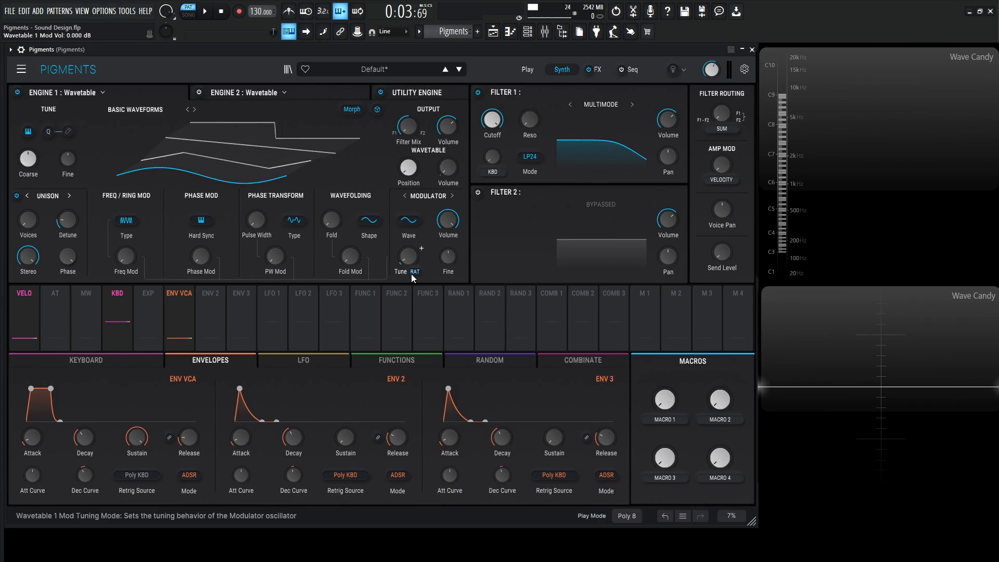
Switch Engine 1's modulator tuning to Hz and raise its frequency to about 530 Hz
click(414, 273)
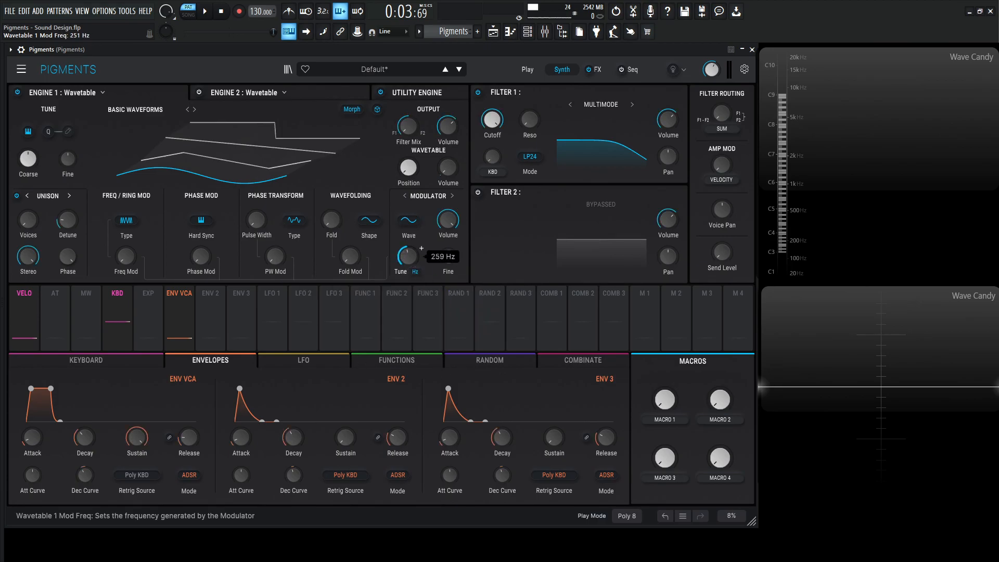
drag(401, 258, 401, 236)
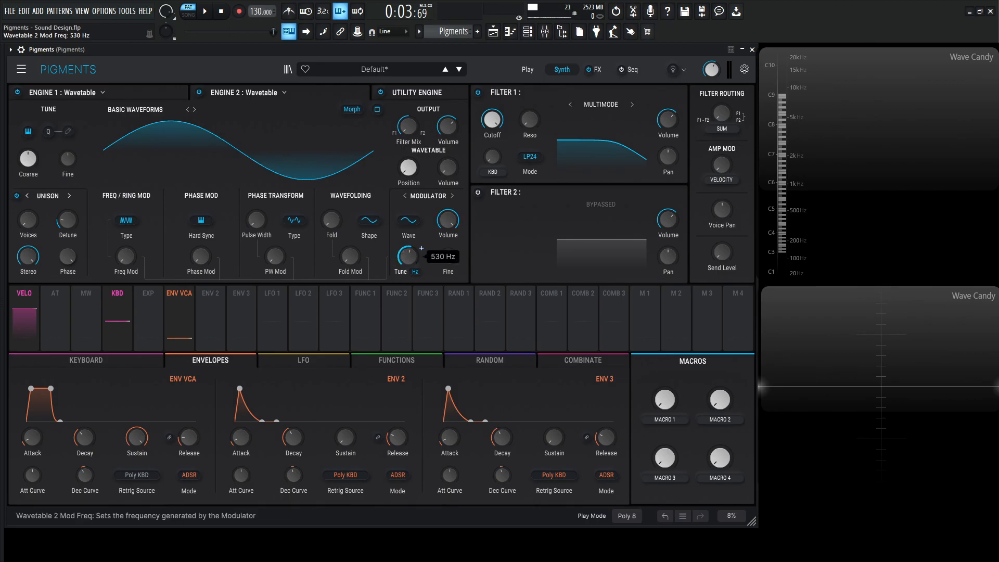
Lower Engine 2's modulator frequency below 530 Hz and fine-tune it
drag(399, 257, 399, 280)
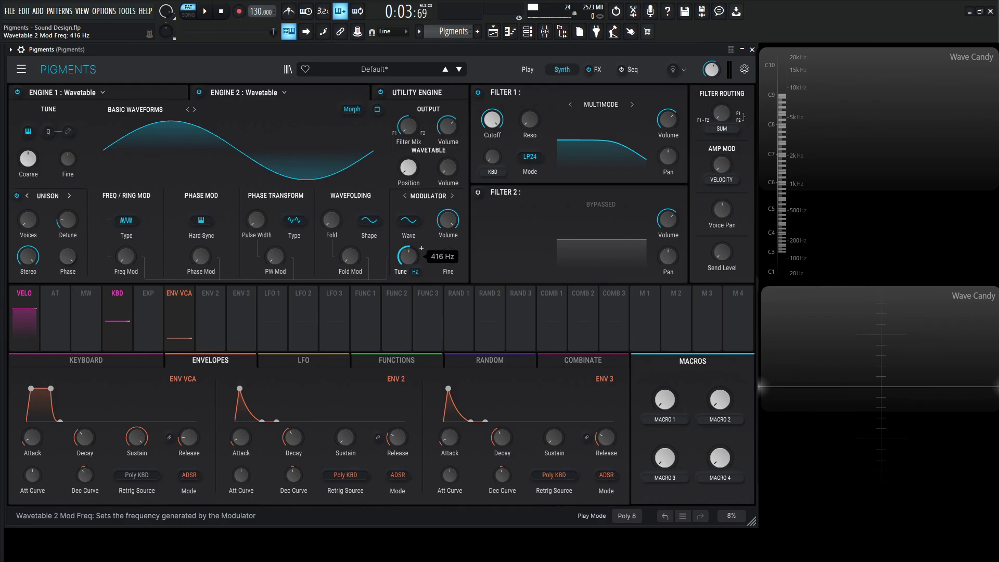
drag(400, 257, 401, 251)
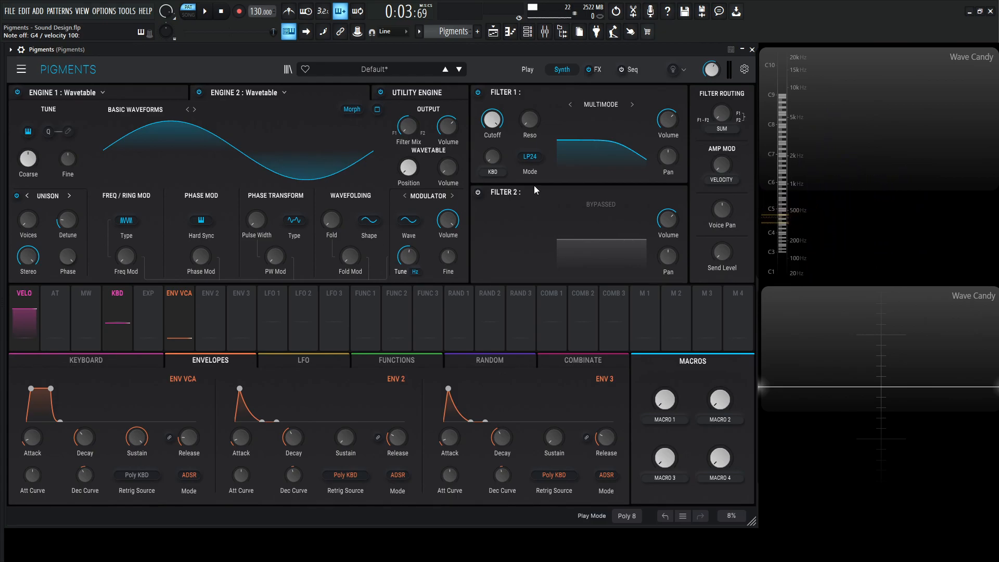
Swap FX A from Delay to Param EQ, keeping the reverb in the chain
click(599, 69)
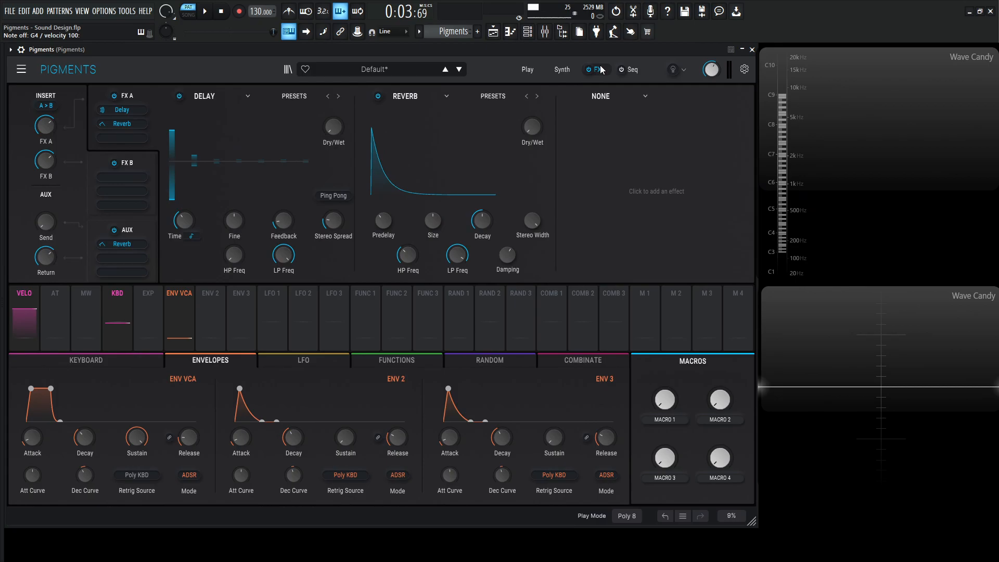
click(204, 96)
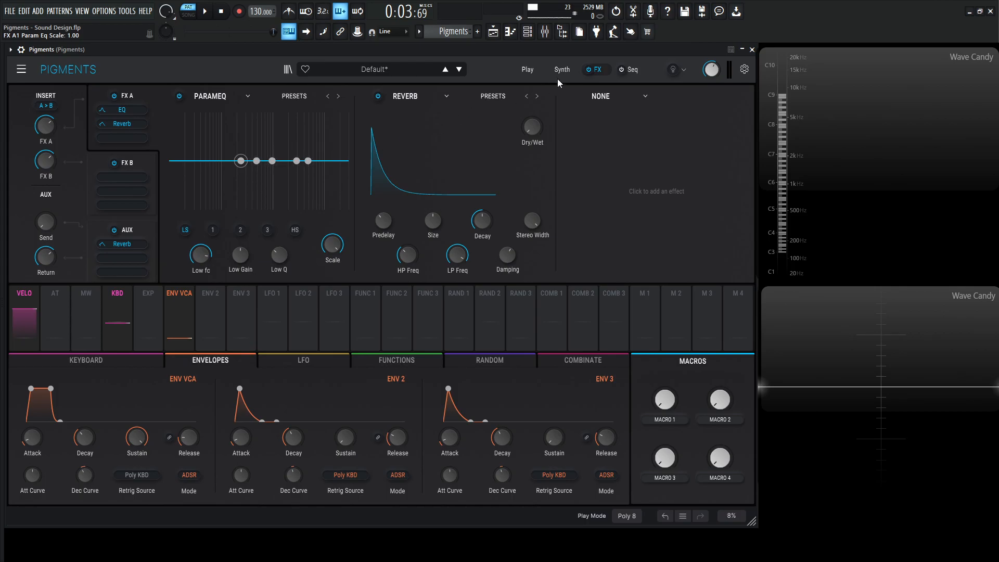
click(561, 69)
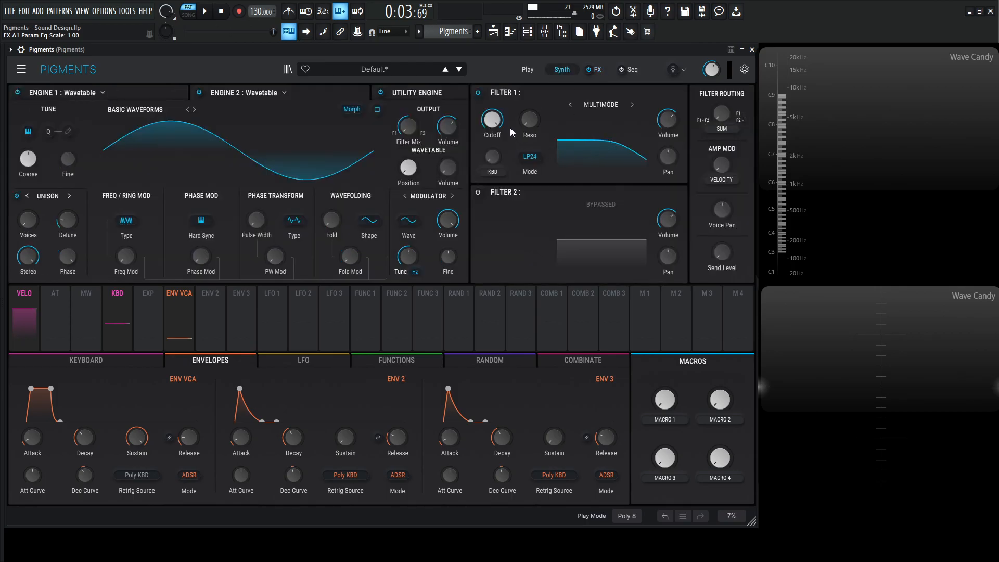
Enable Filter 2 in HP12 mode with its cutoff near 424 Hz
click(476, 191)
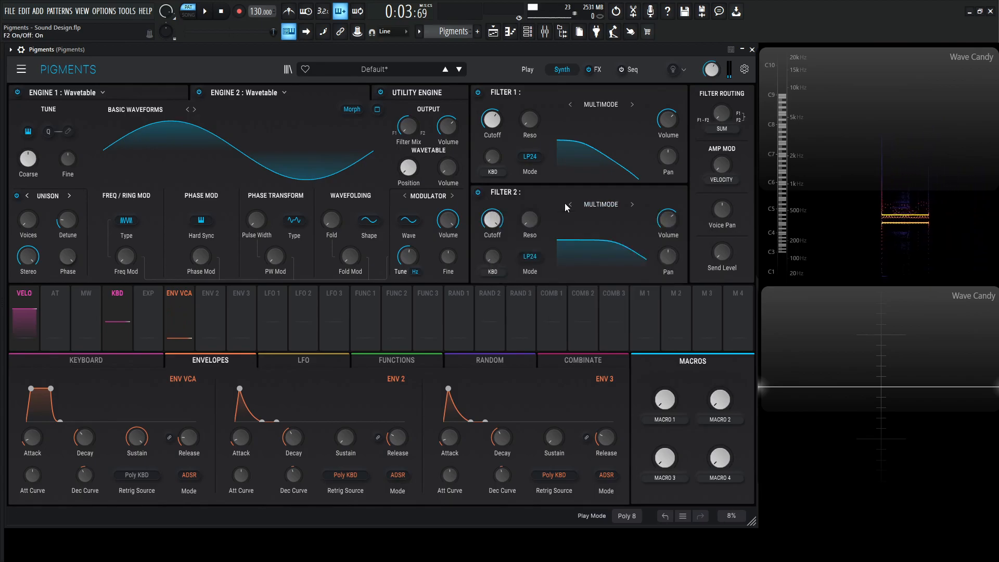
click(530, 256)
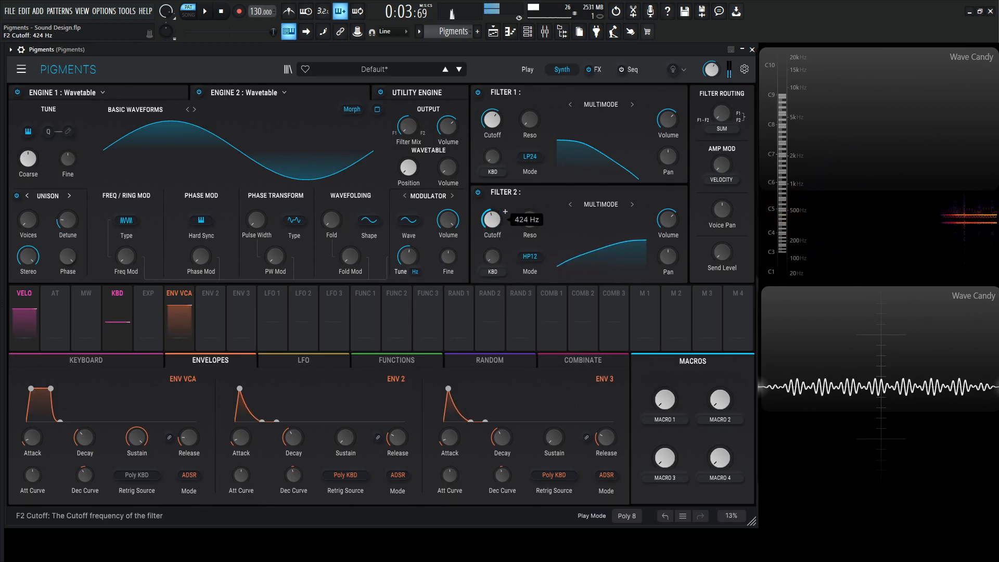
drag(491, 220, 490, 226)
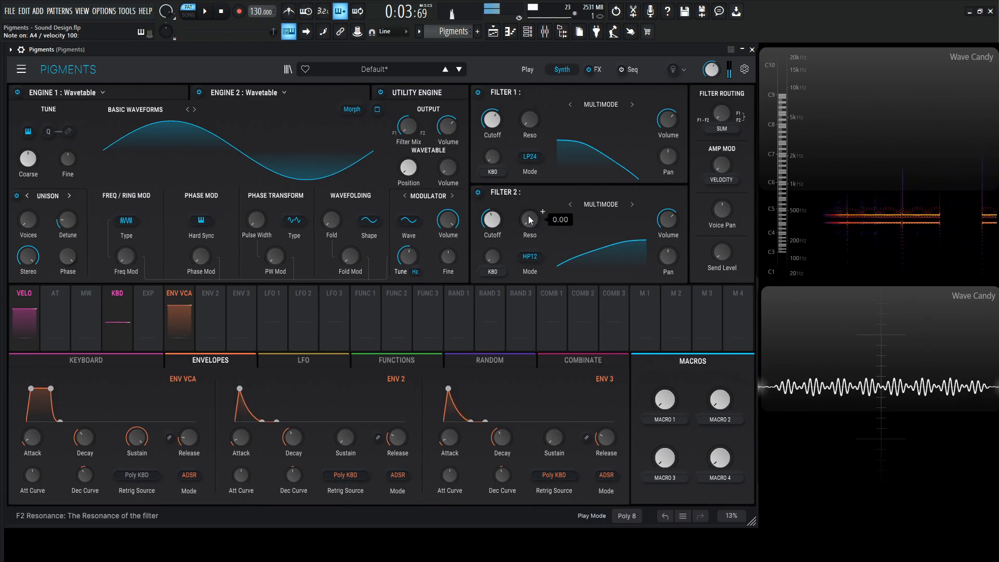
click(599, 69)
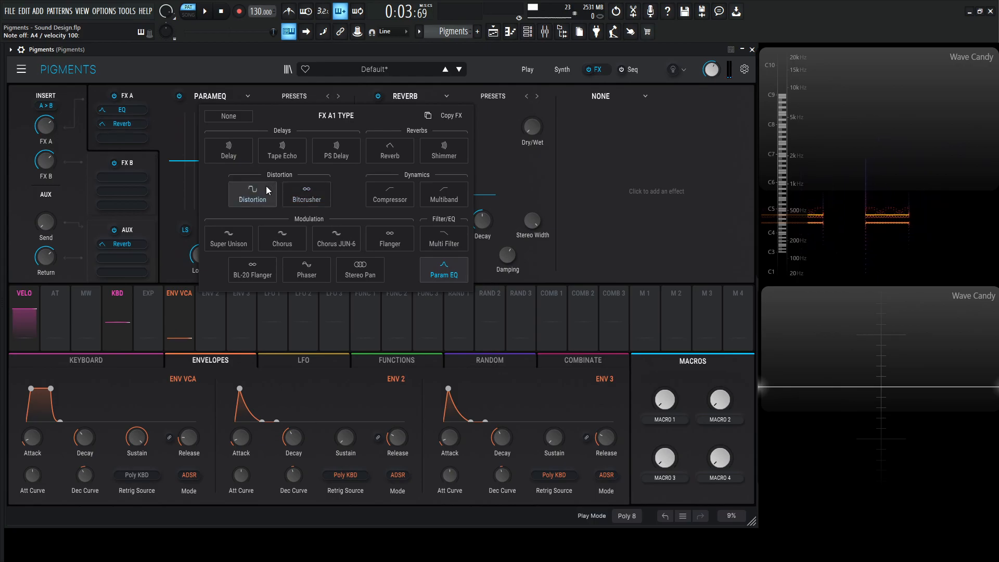
Set FX A to Distortion and step its algorithm back to Soft Clip
click(252, 194)
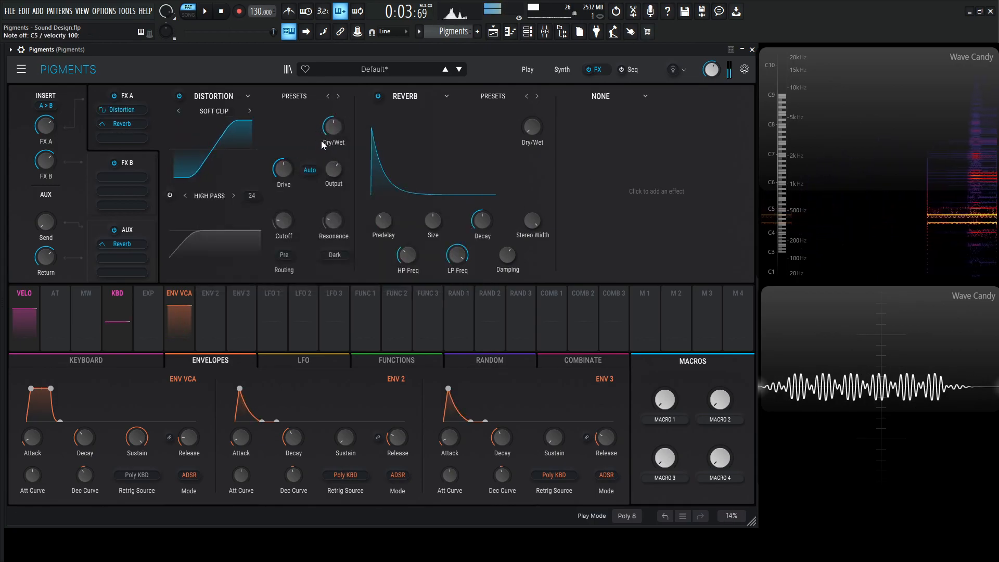
drag(332, 126, 332, 121)
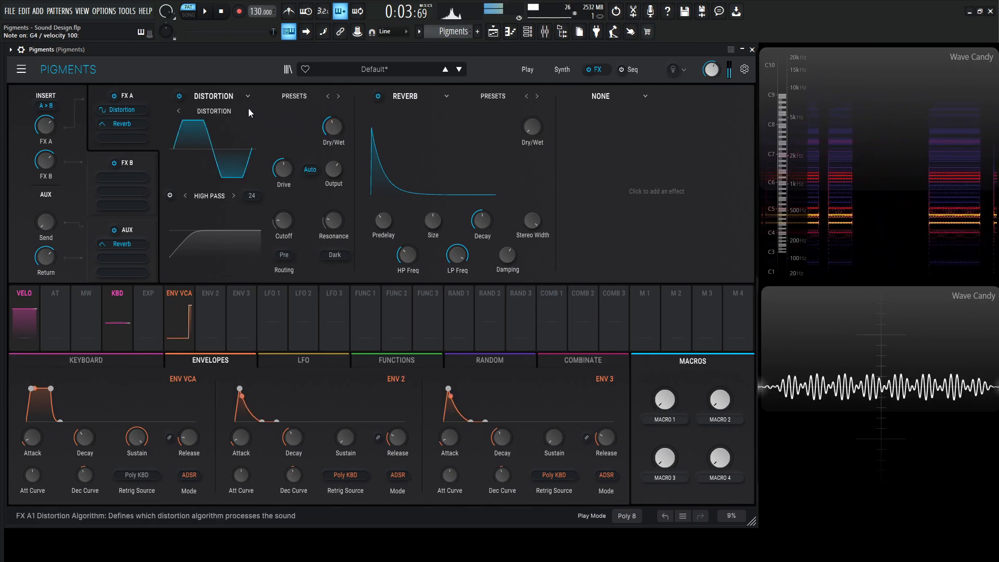
click(250, 110)
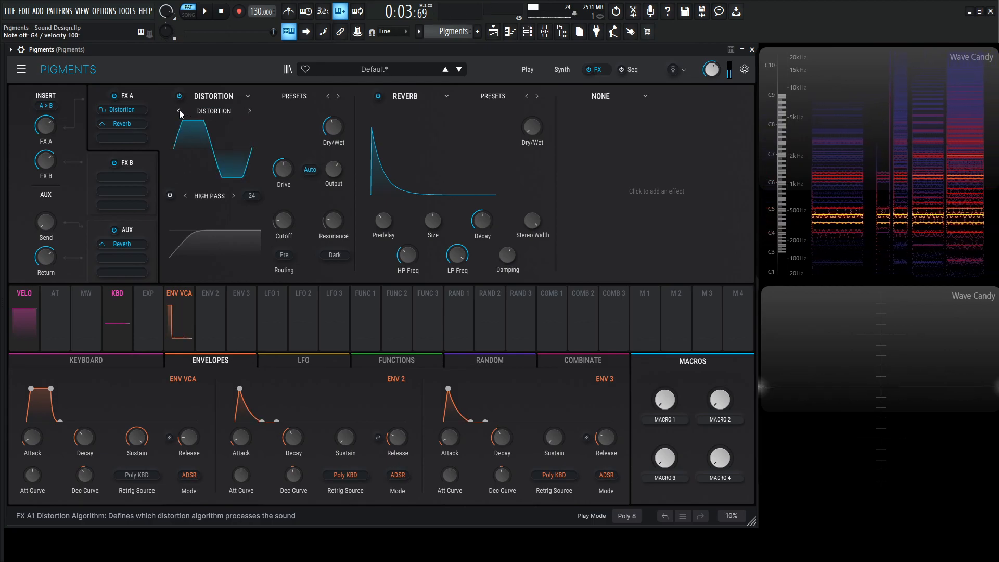
click(179, 111)
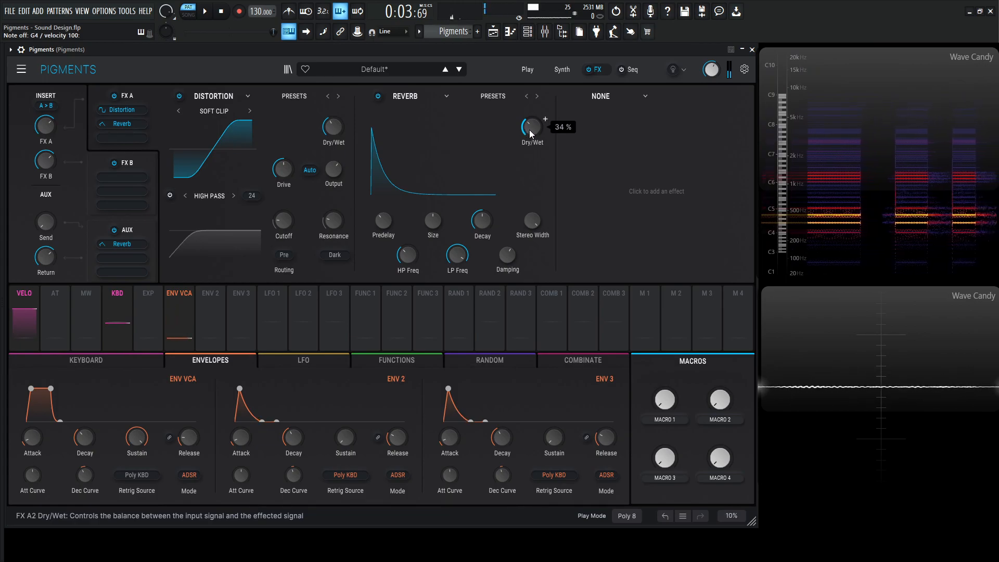
Turn the Reverb Dry/Wet down to 0% and return to the synth page
drag(528, 125, 528, 147)
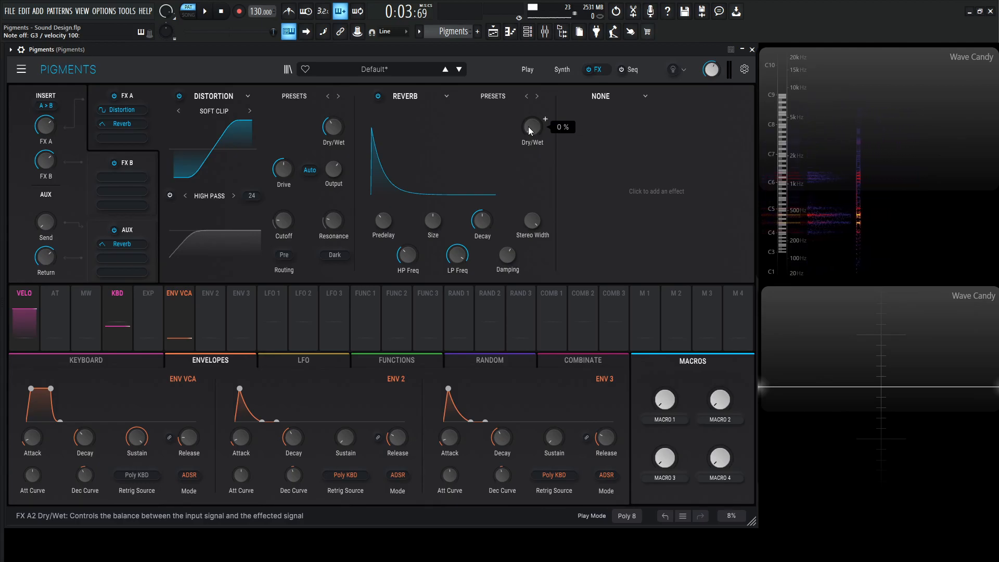
click(562, 69)
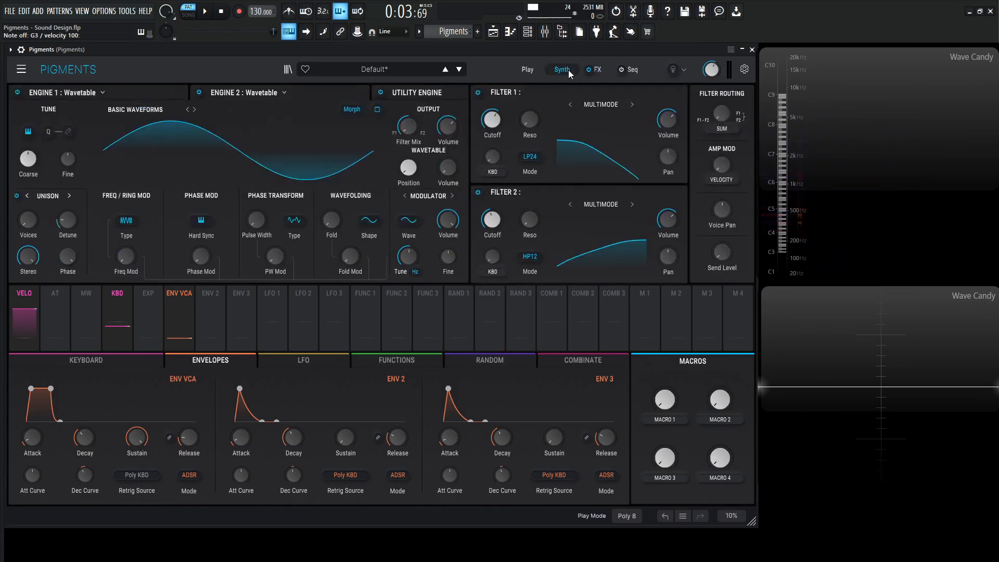